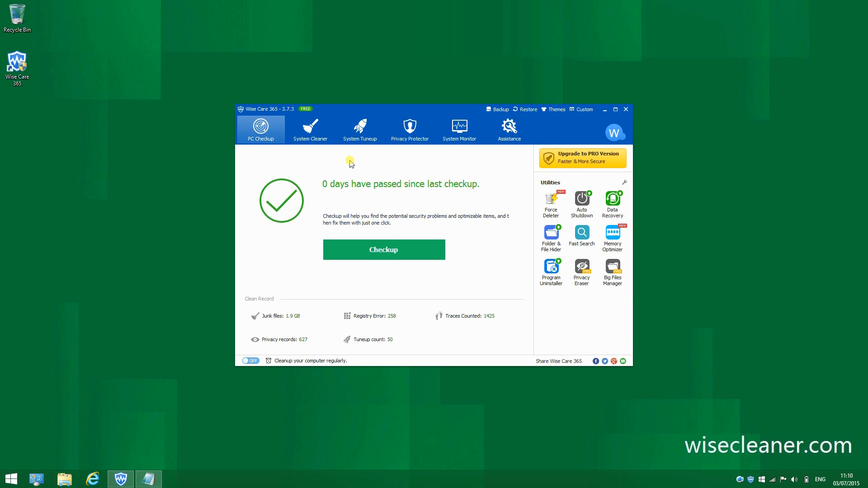
mouse_move(347, 165)
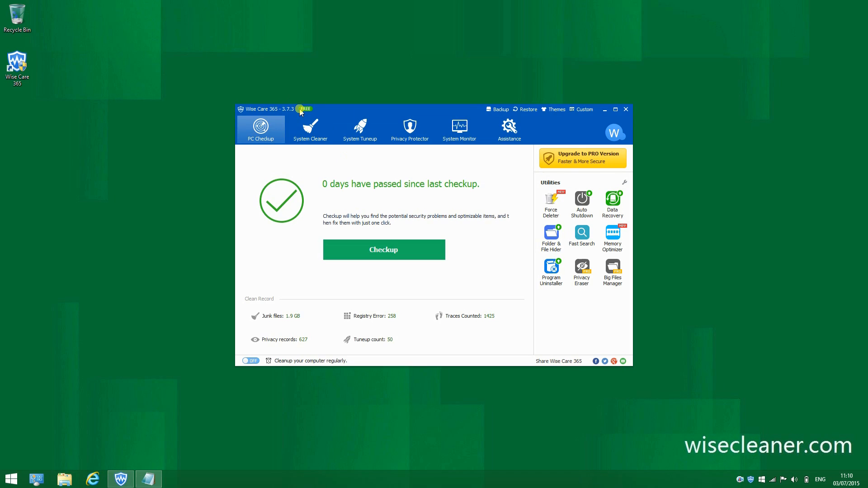
mouse_move(376, 165)
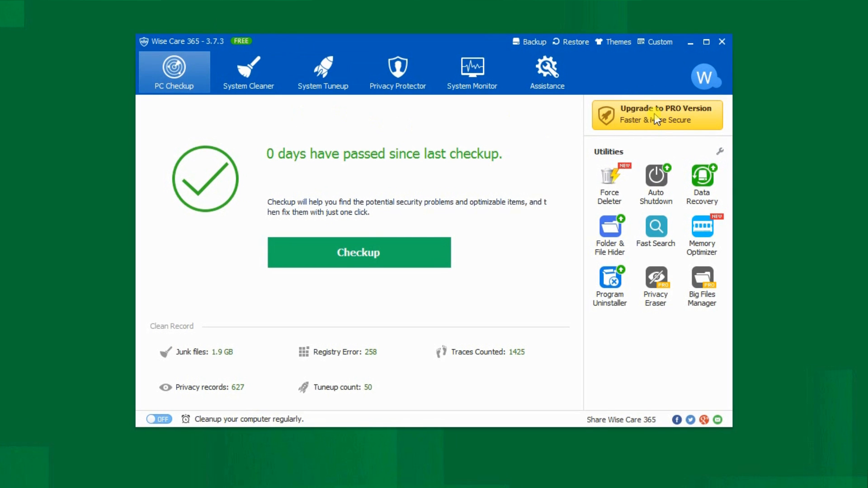
Reach the license activation form from the 'Upgrade to PRO Version' offer
left_click(657, 115)
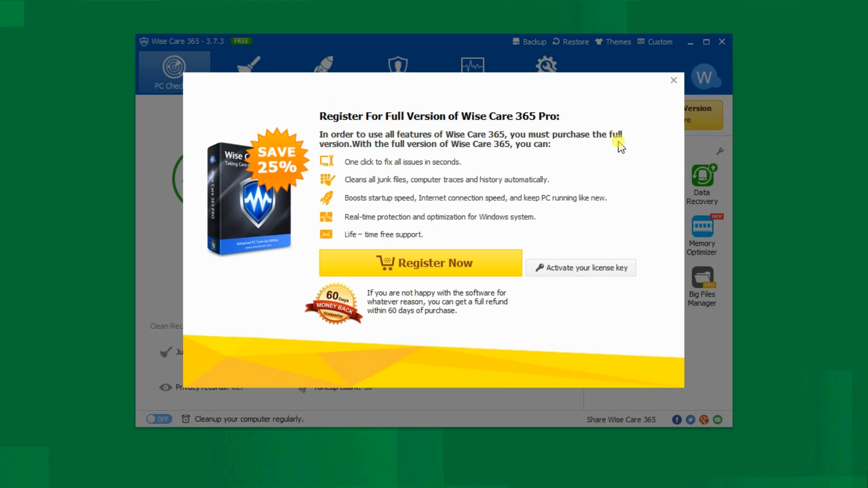
mouse_move(566, 248)
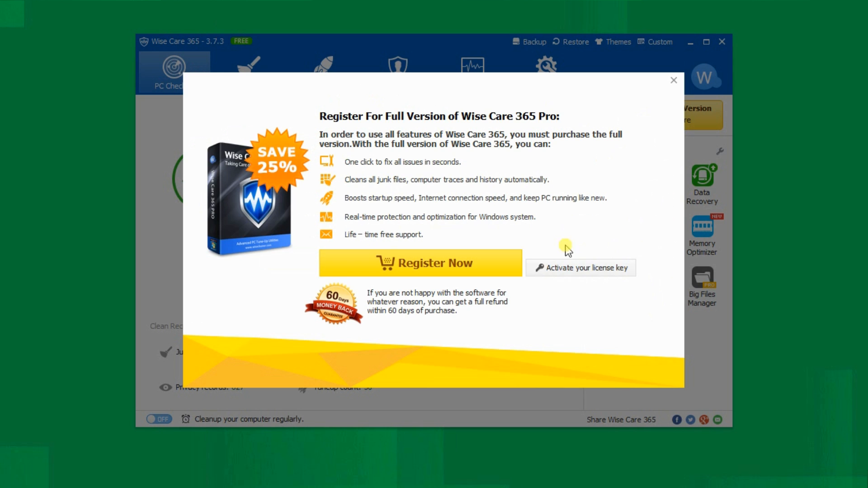
left_click(580, 268)
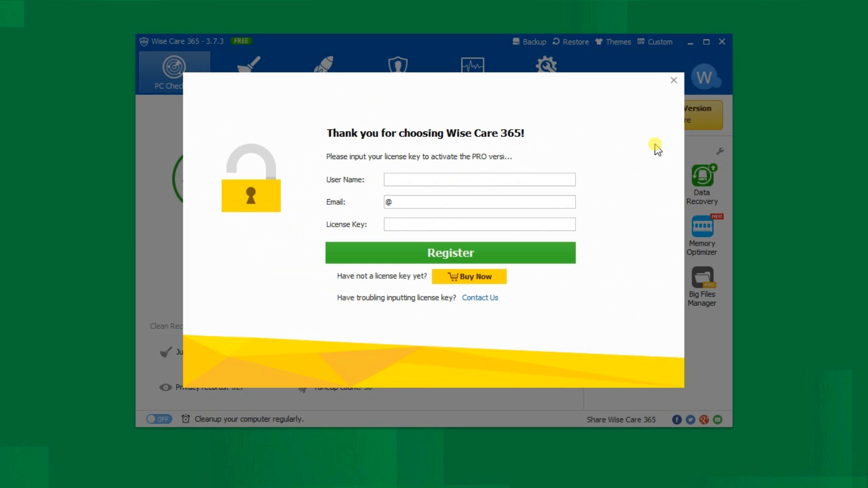
Close the license form and reopen the Pro registration offer via the Custom menu's Register entry
left_click(673, 80)
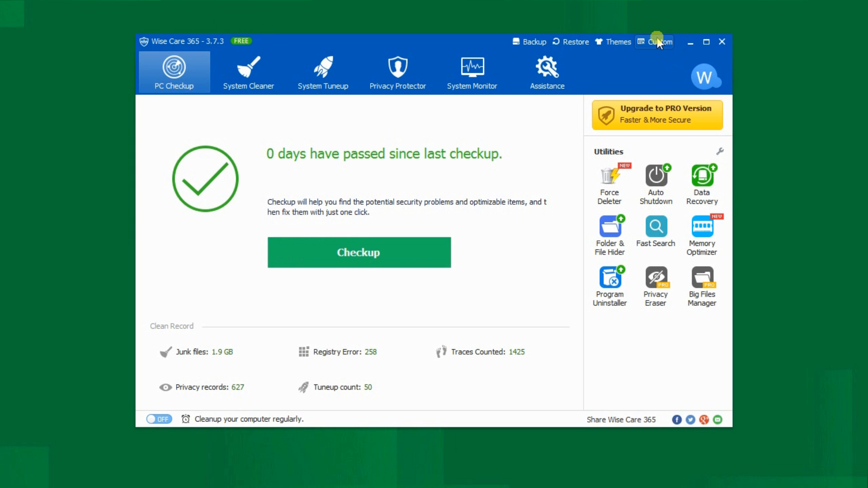
left_click(658, 42)
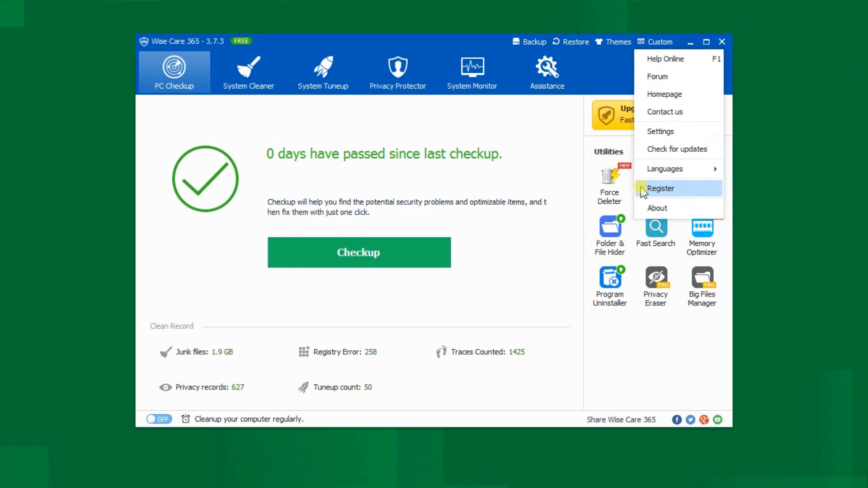
left_click(661, 189)
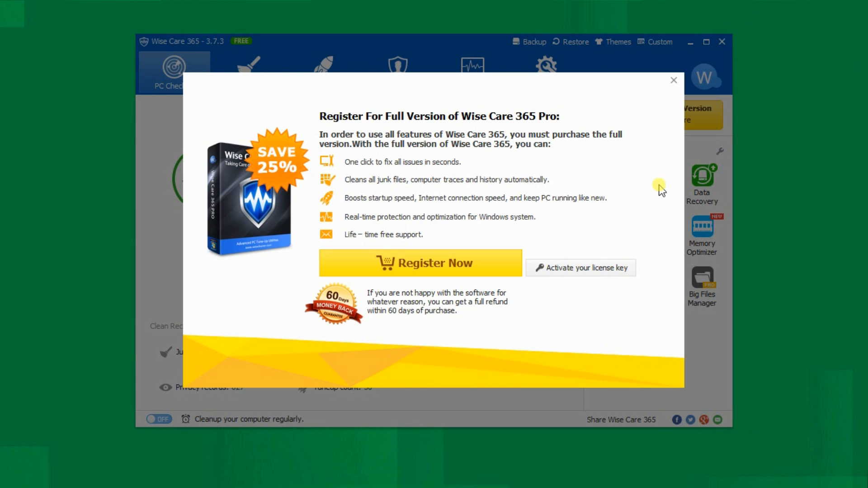
mouse_move(591, 271)
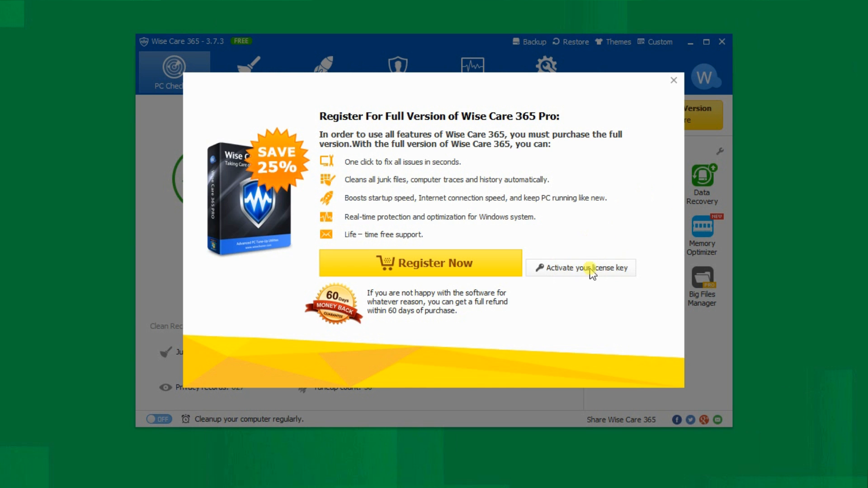
Fill the activation form with user name WiseCleaner plus the pasted email address and license key
left_click(586, 268)
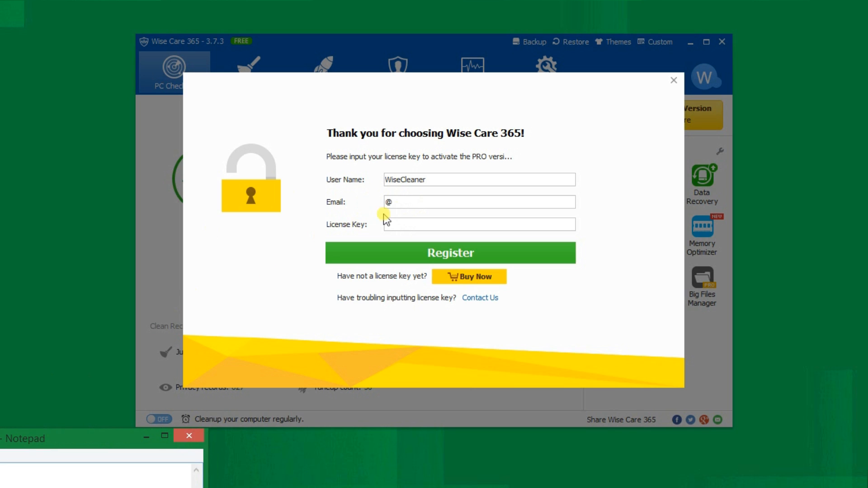
right_click(405, 202)
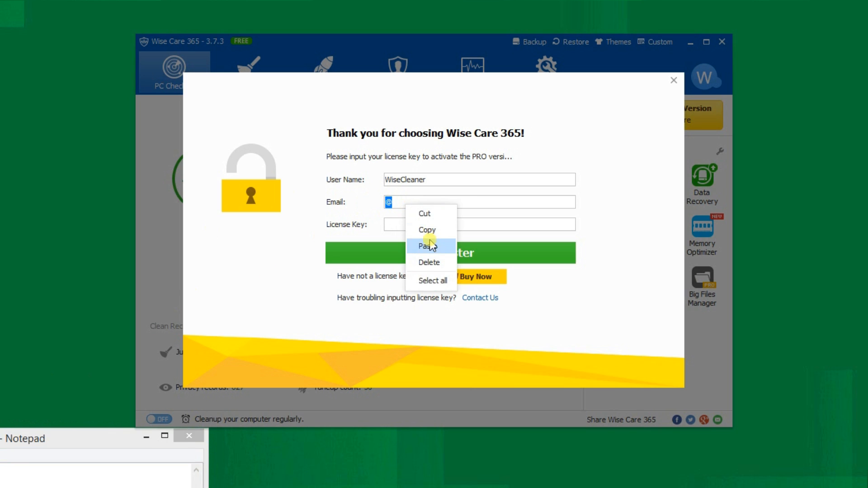
left_click(425, 246)
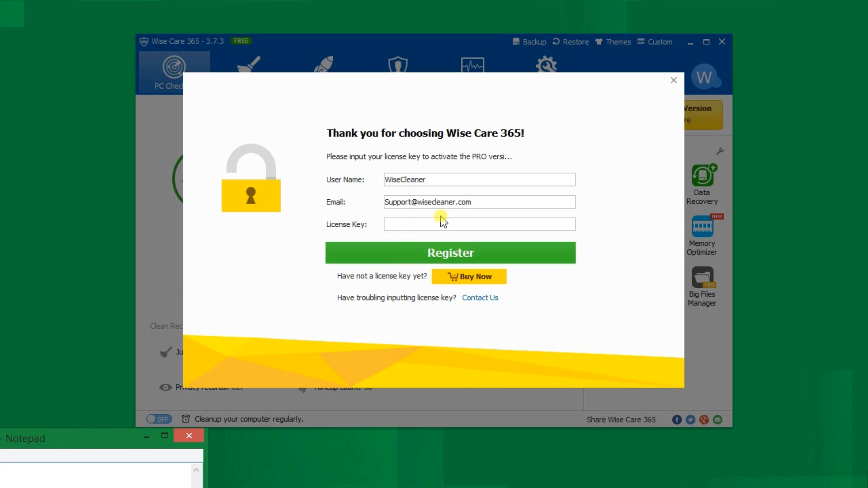
right_click(436, 224)
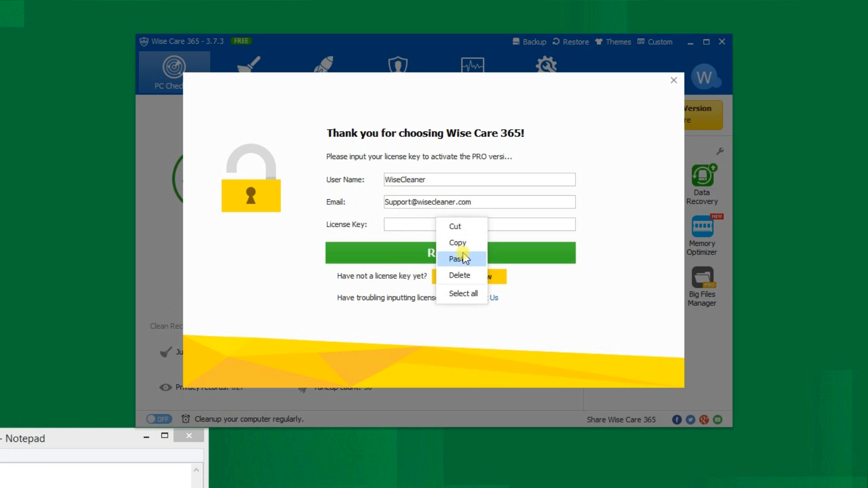
left_click(459, 259)
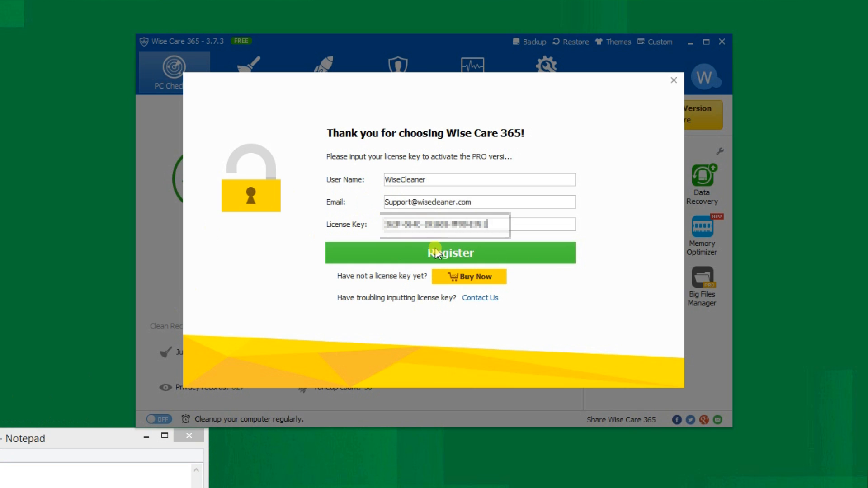
Submit the registration so Wise Care 365 shows PRO under WiseCleaner with extra utilities unlocked
left_click(449, 253)
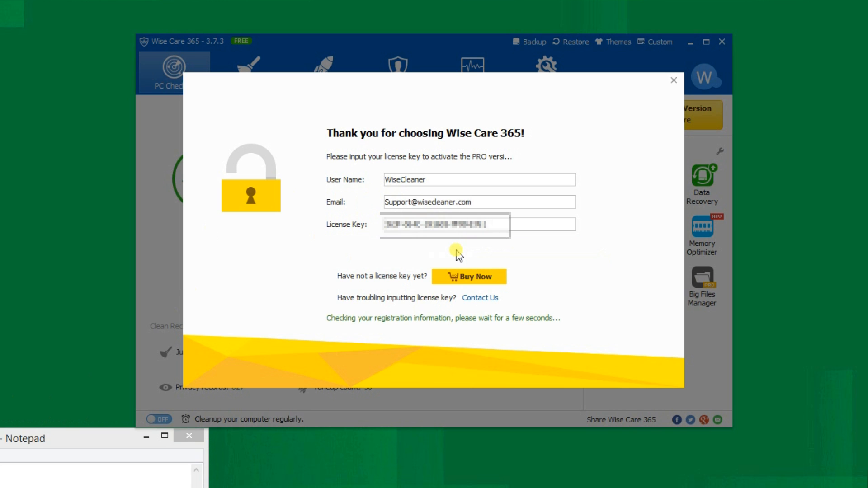
left_click(674, 80)
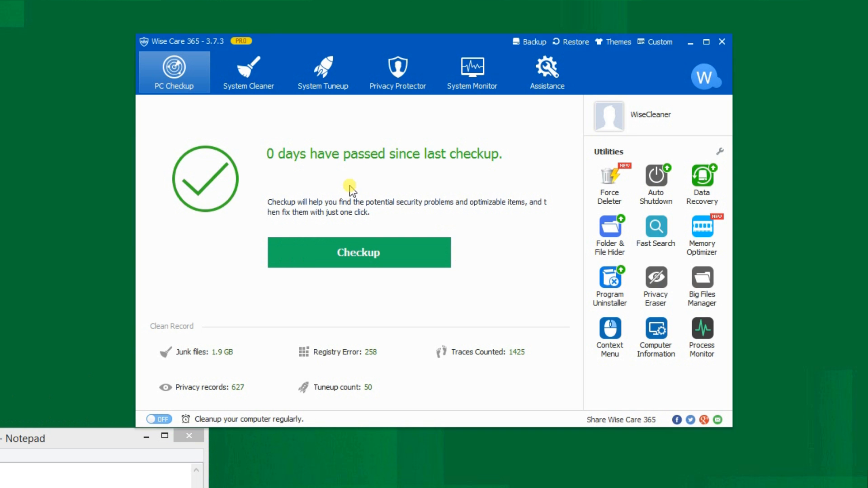
mouse_move(299, 35)
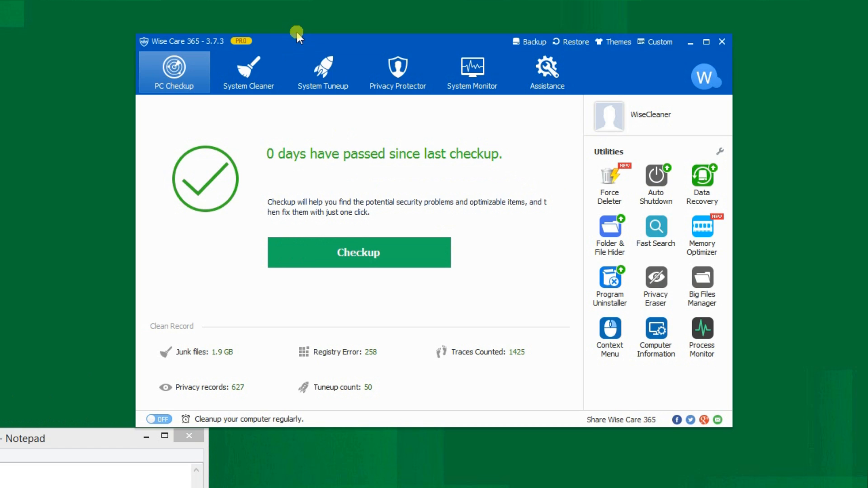
mouse_move(243, 54)
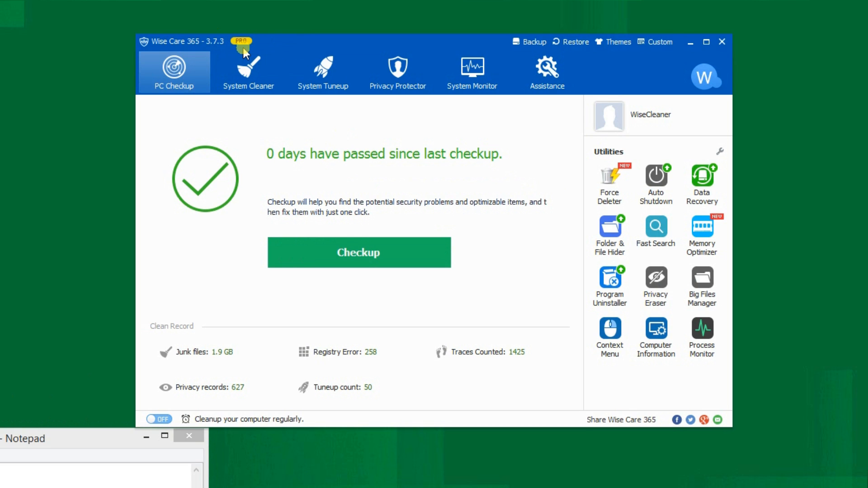